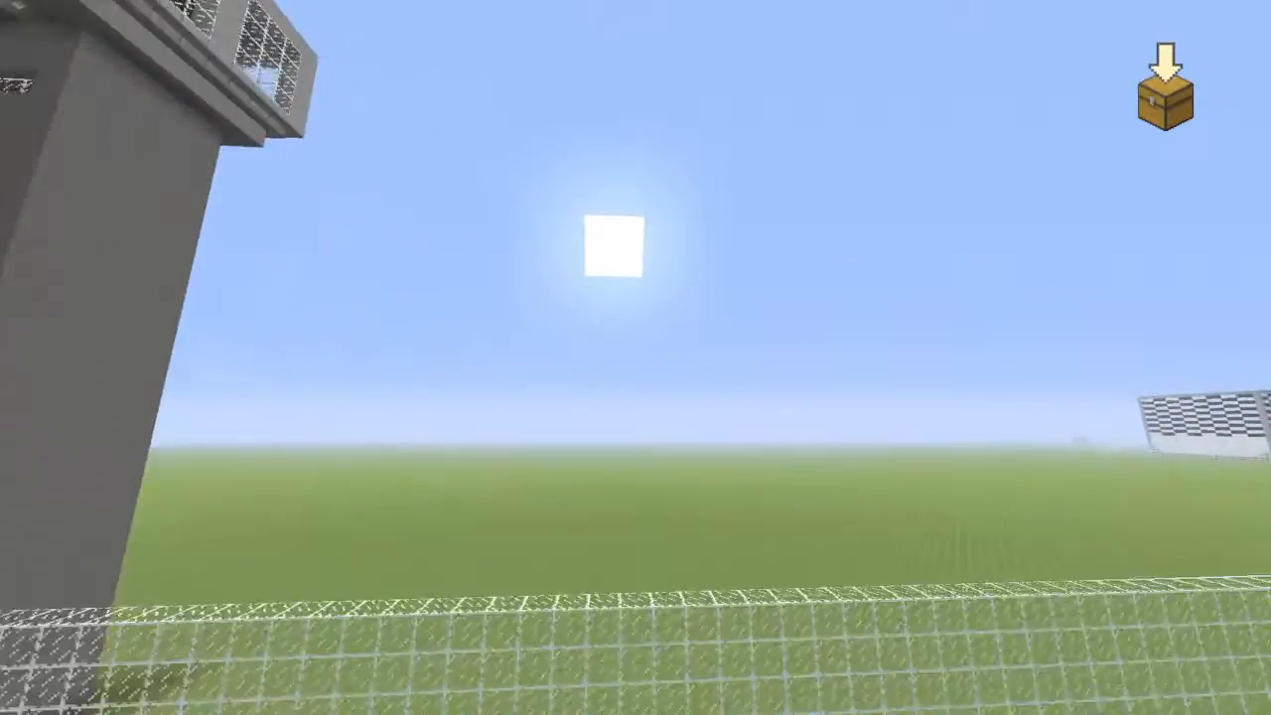
mouse_move(635, 358)
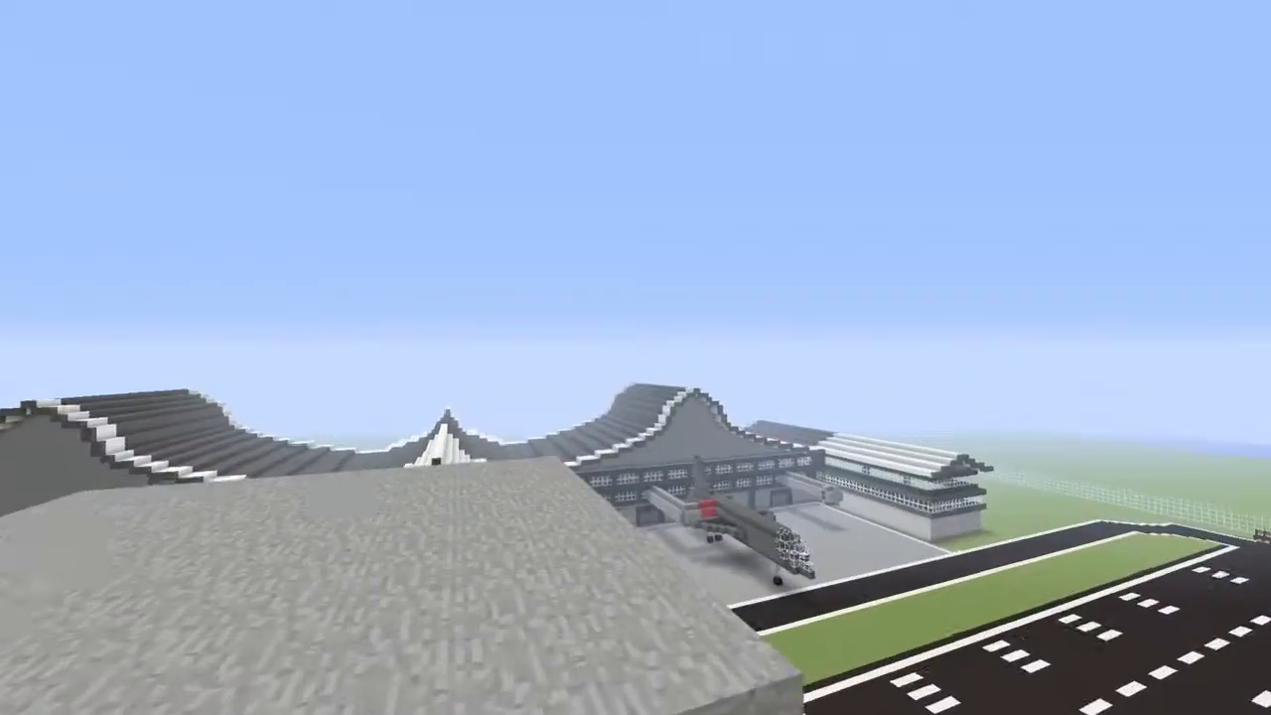
mouse_move(636, 358)
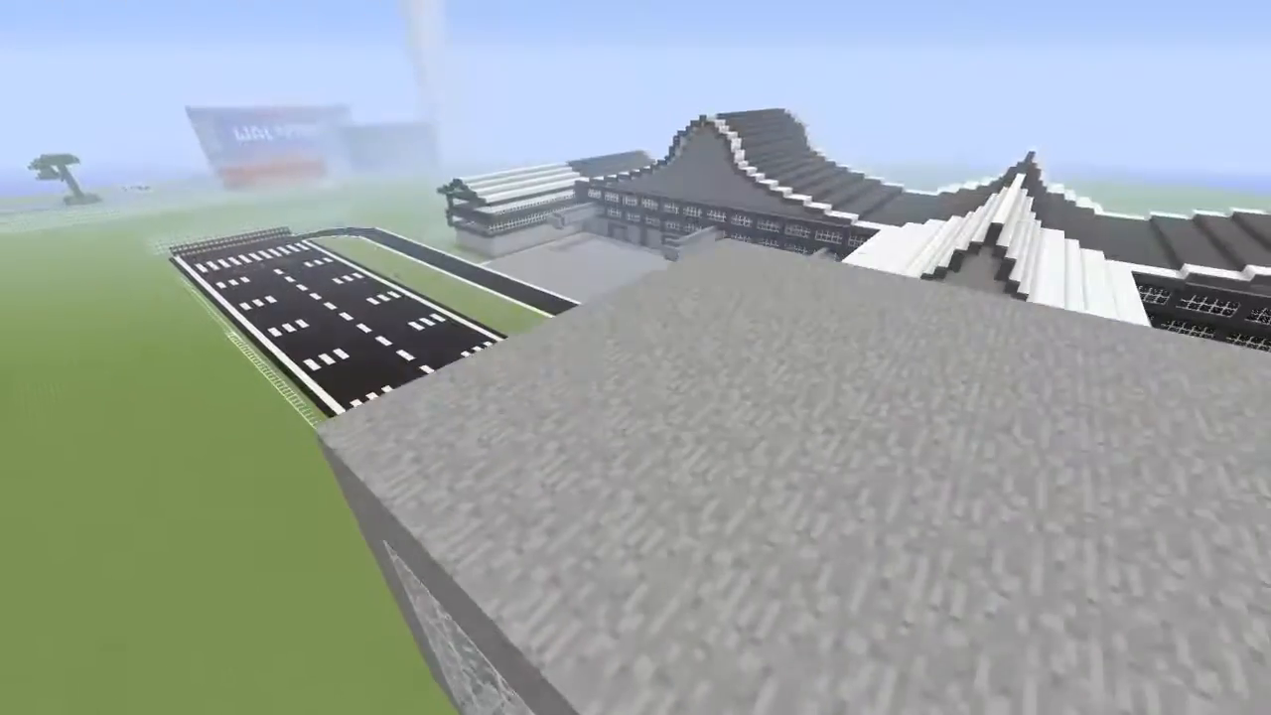
mouse_move(635, 358)
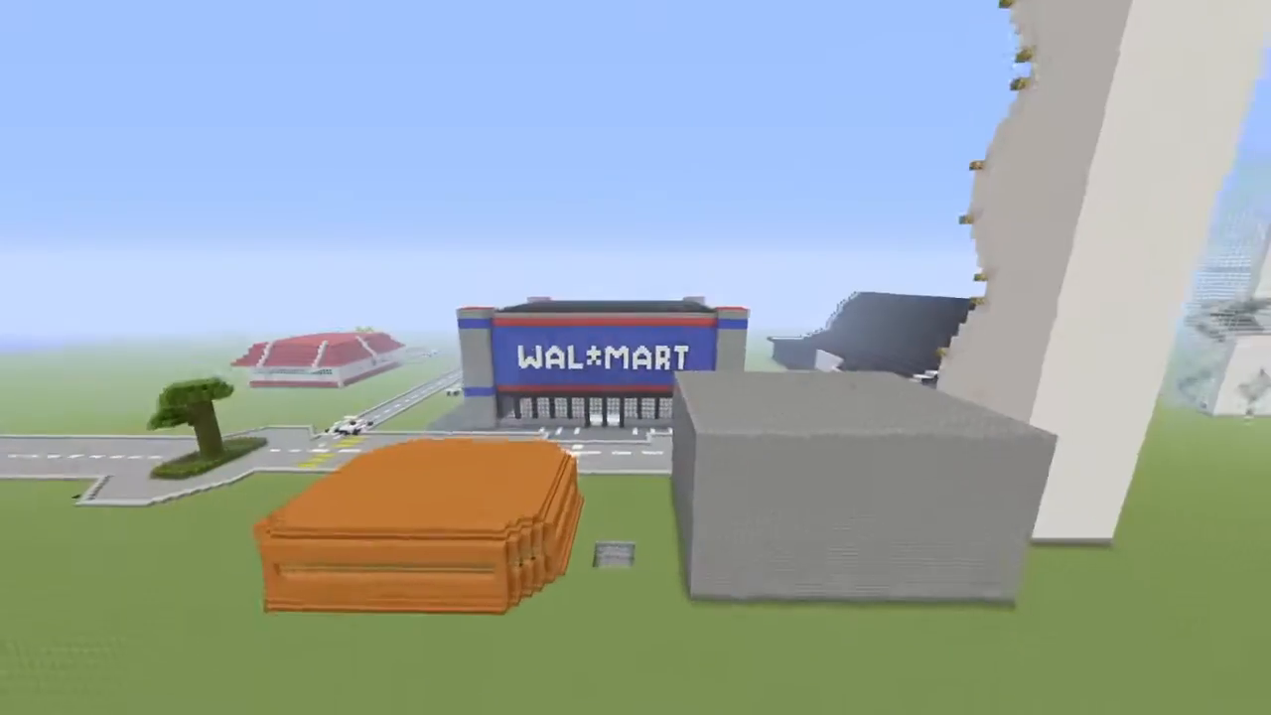
mouse_move(636, 358)
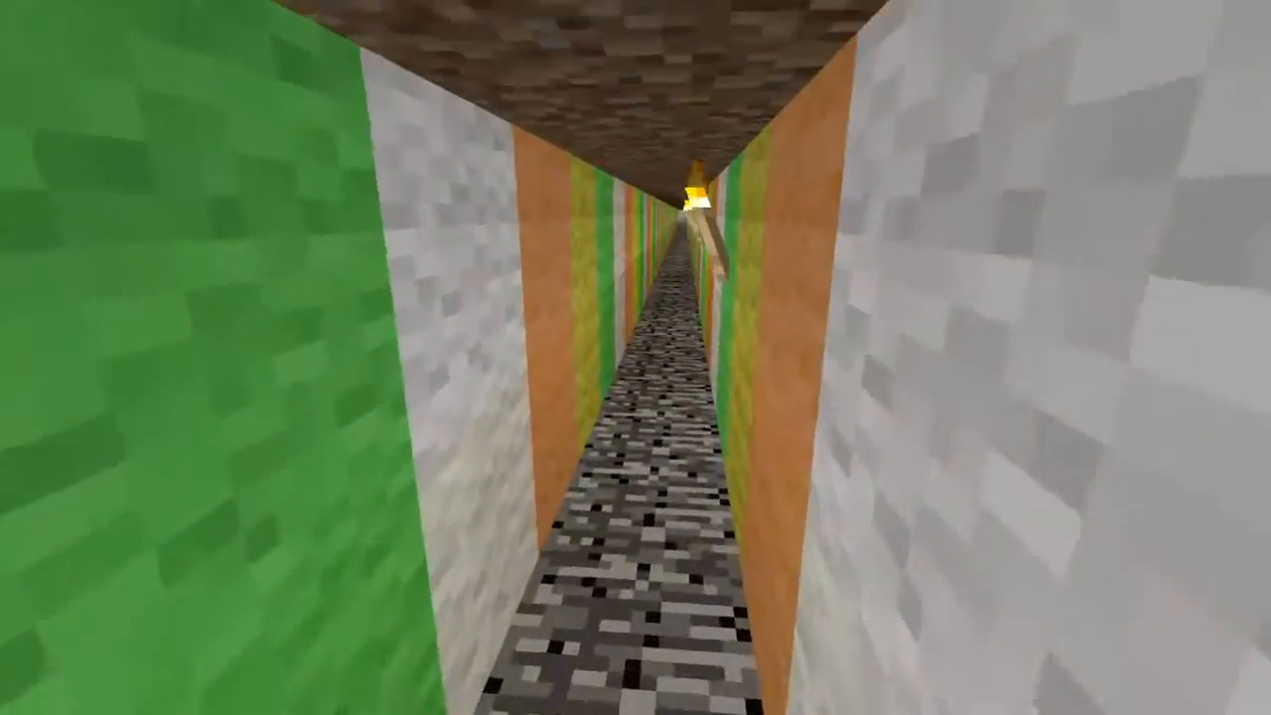
mouse_move(636, 357)
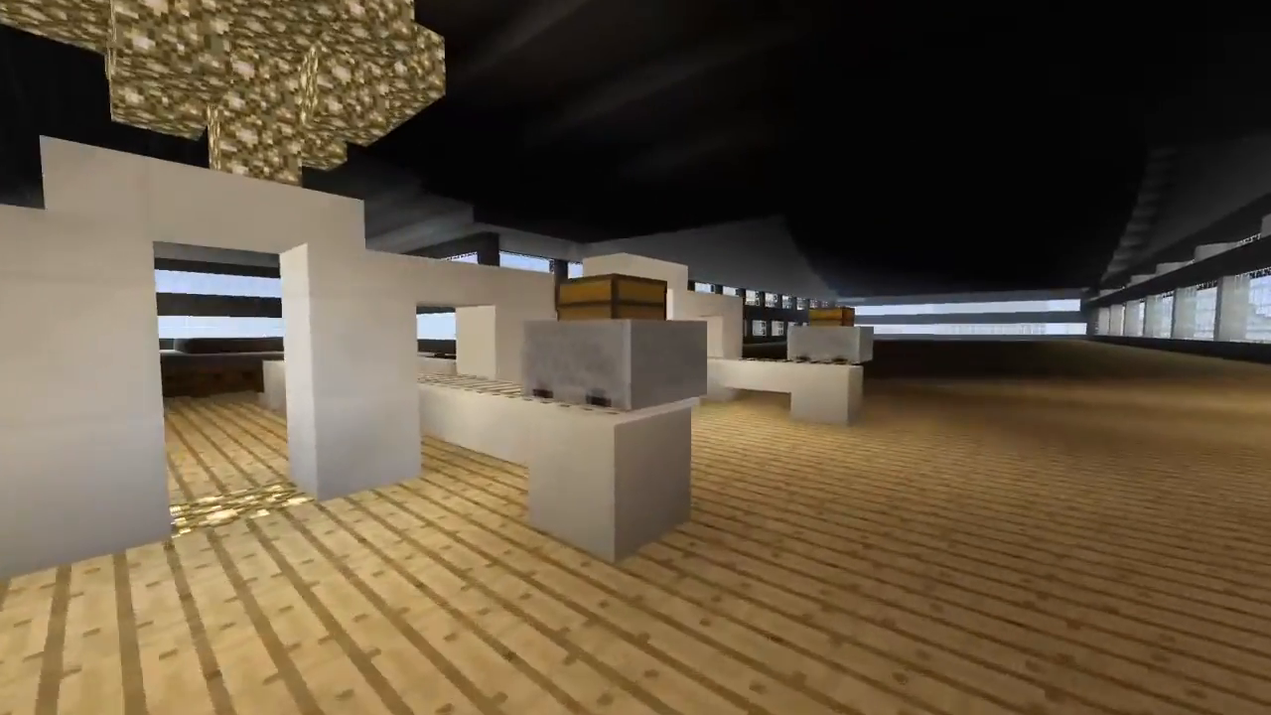
Interact inside the store while passing between the white checkout counters toward the back room
click(586, 377)
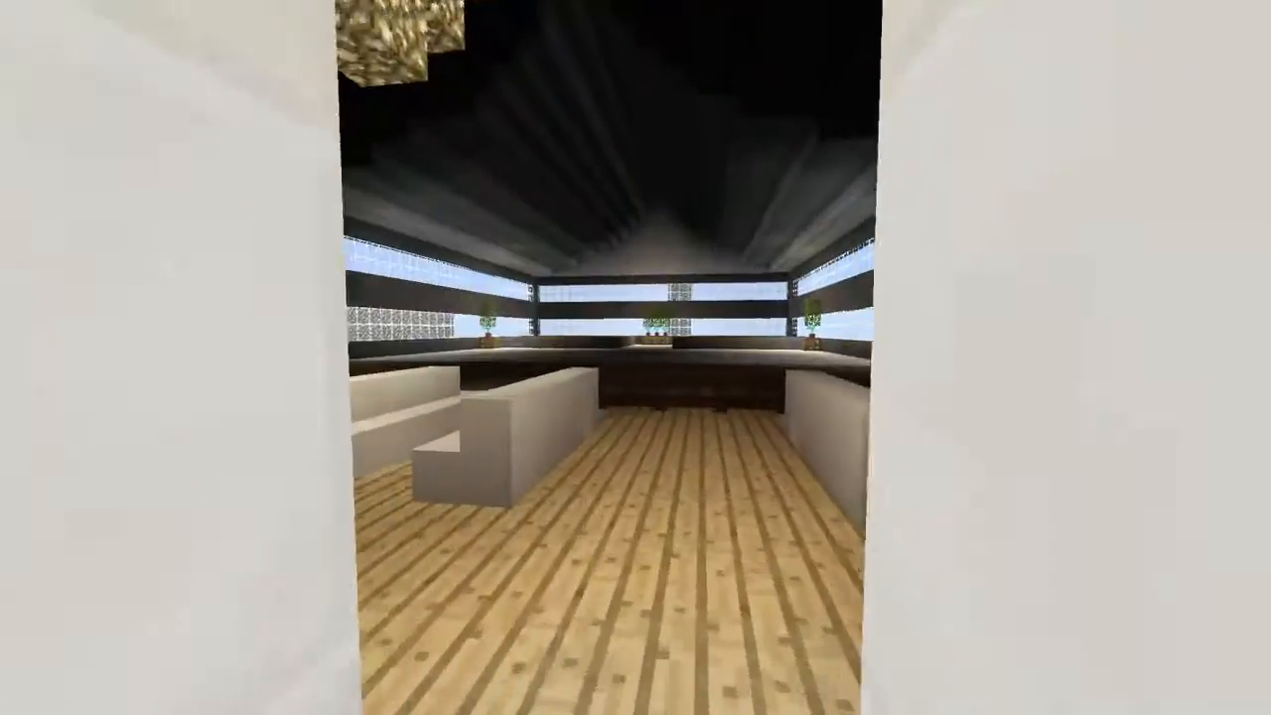
mouse_move(636, 358)
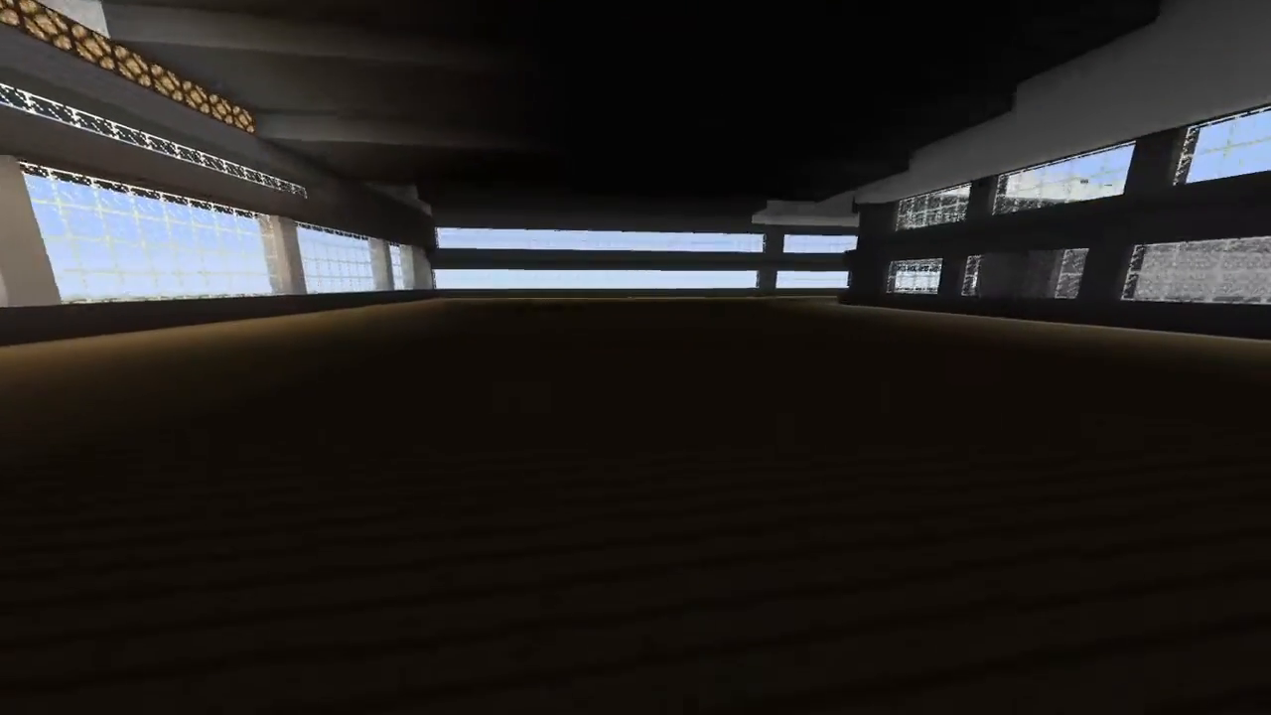
mouse_move(636, 358)
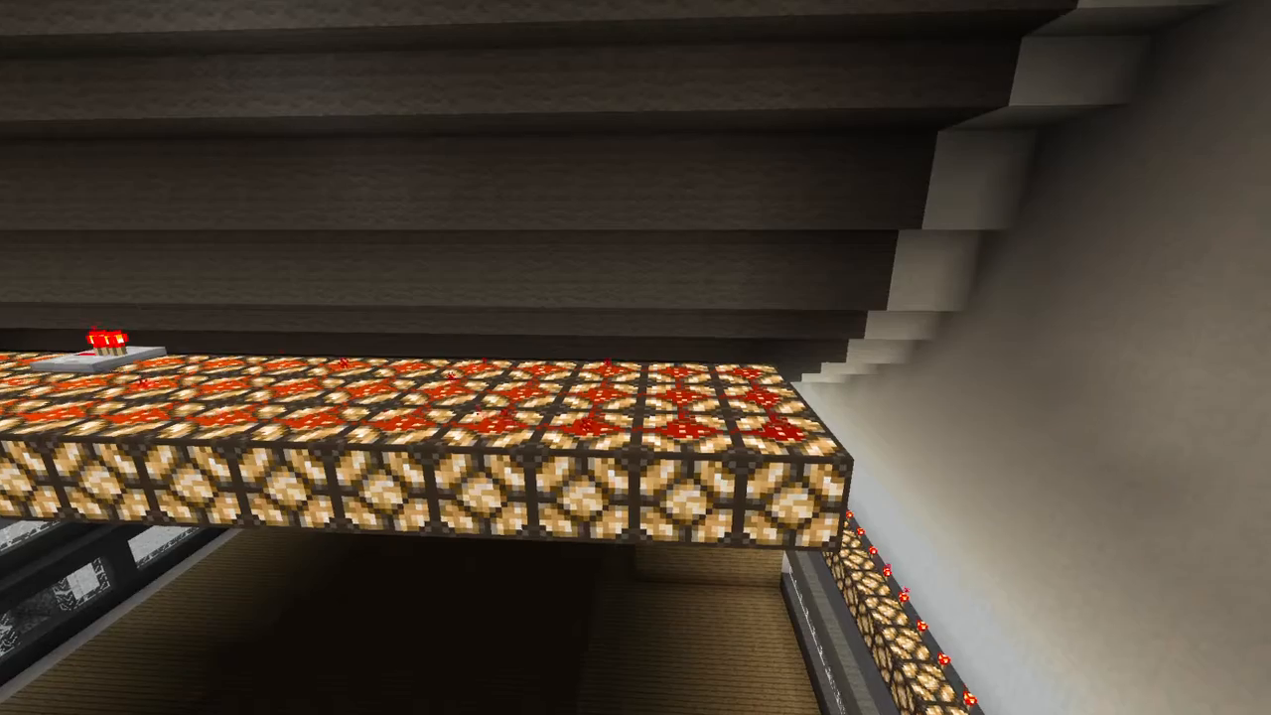
mouse_move(636, 358)
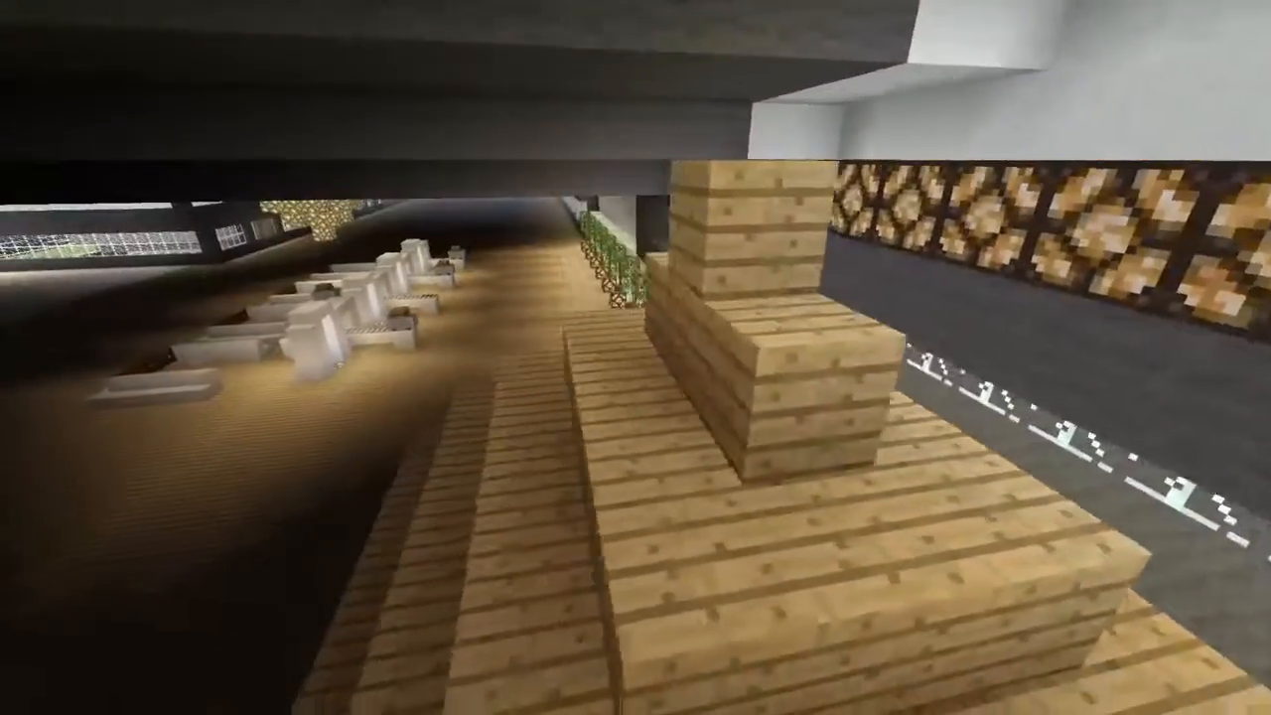
mouse_move(635, 358)
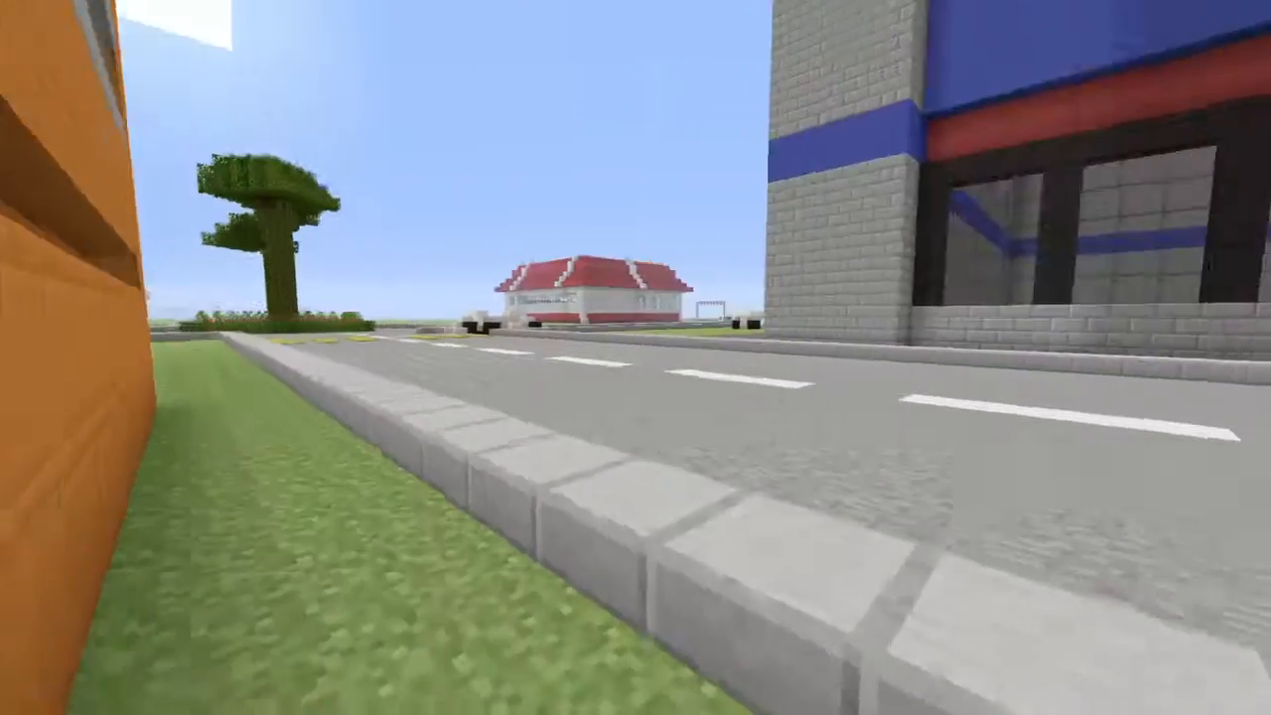
mouse_move(636, 358)
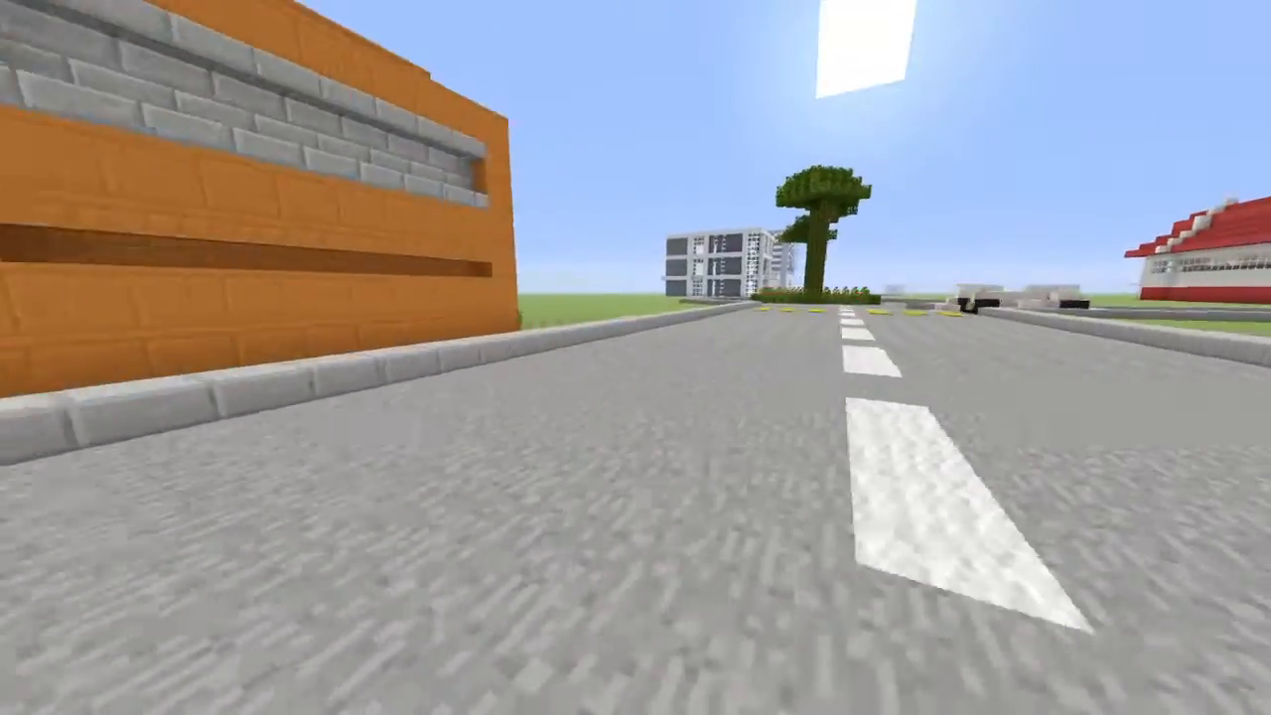
mouse_move(635, 358)
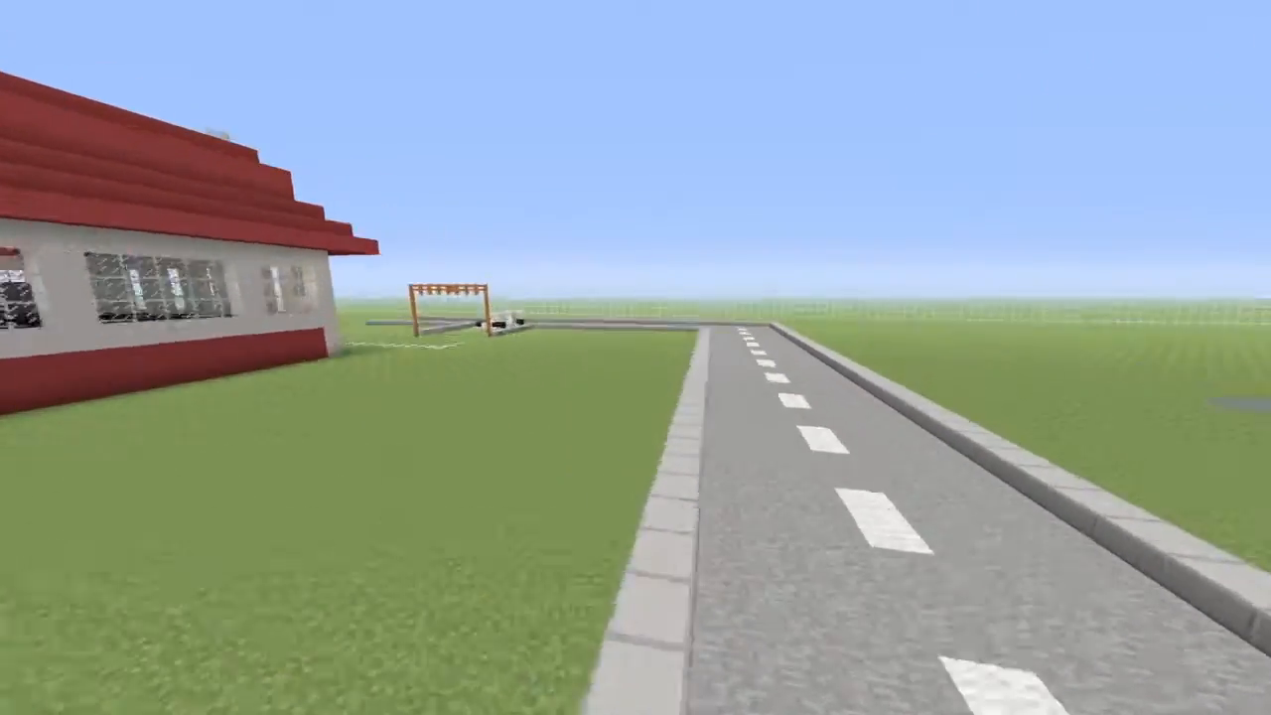
mouse_move(636, 357)
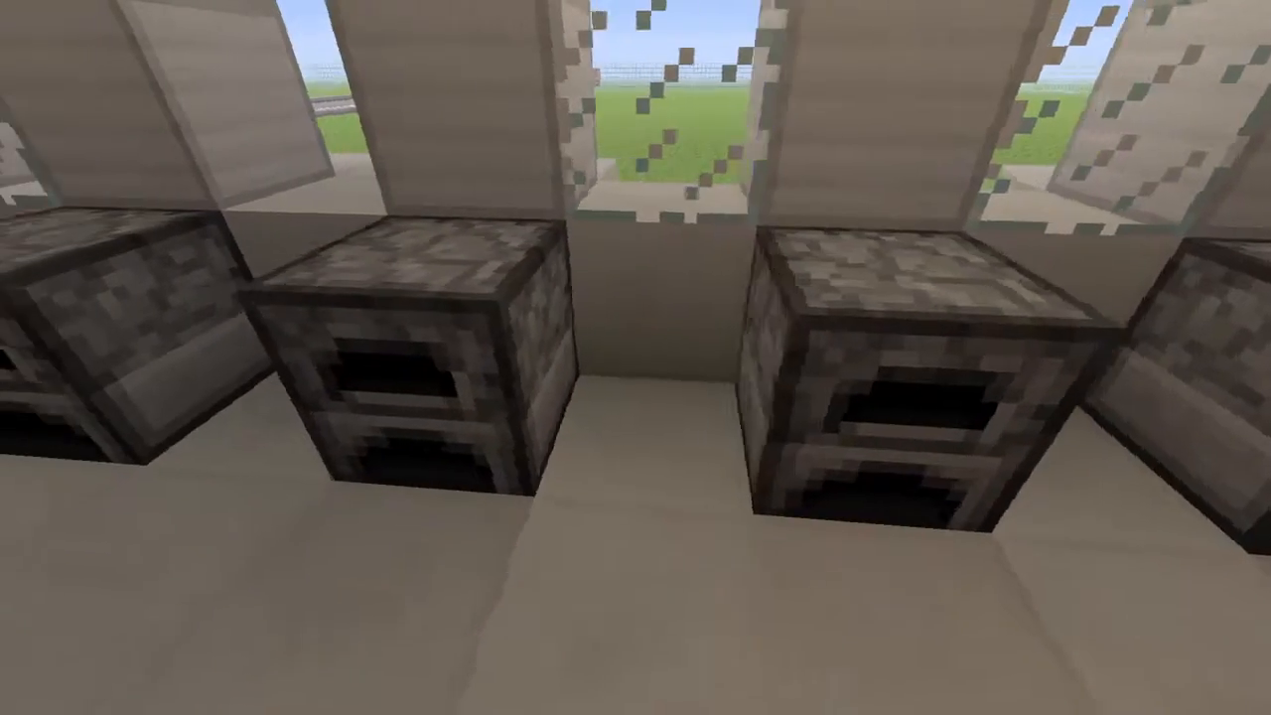
mouse_move(636, 358)
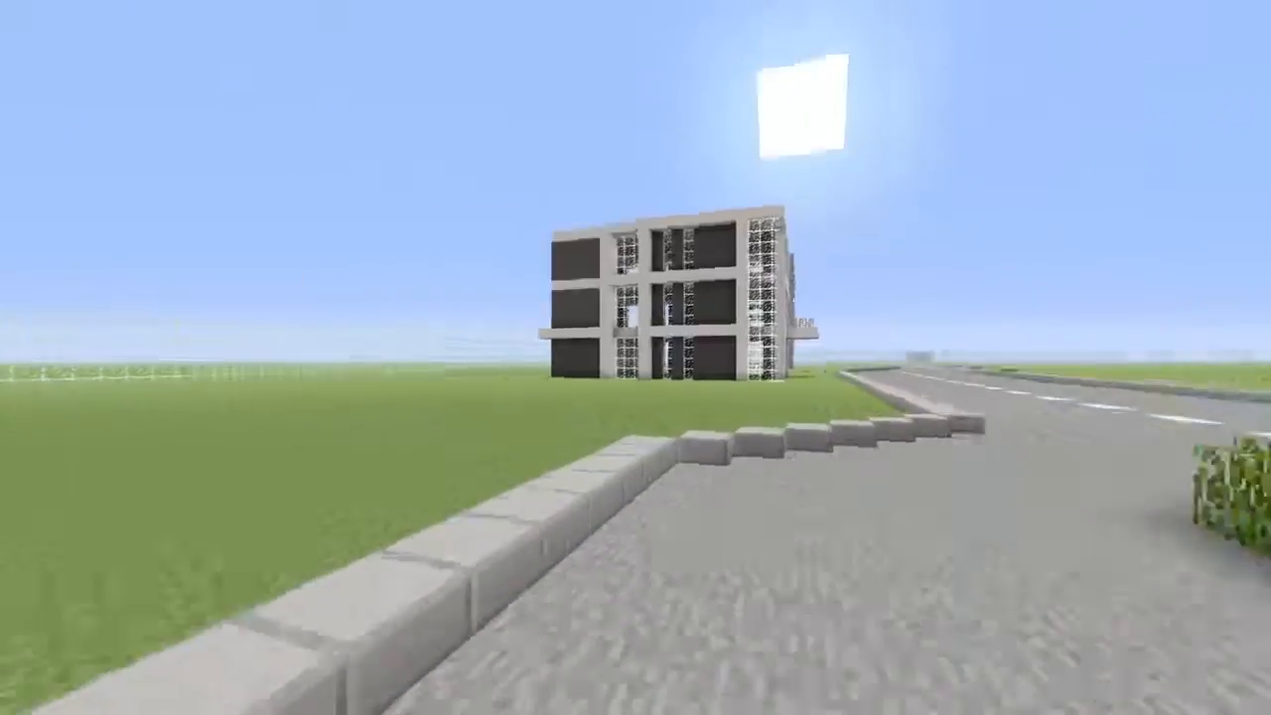
mouse_move(635, 357)
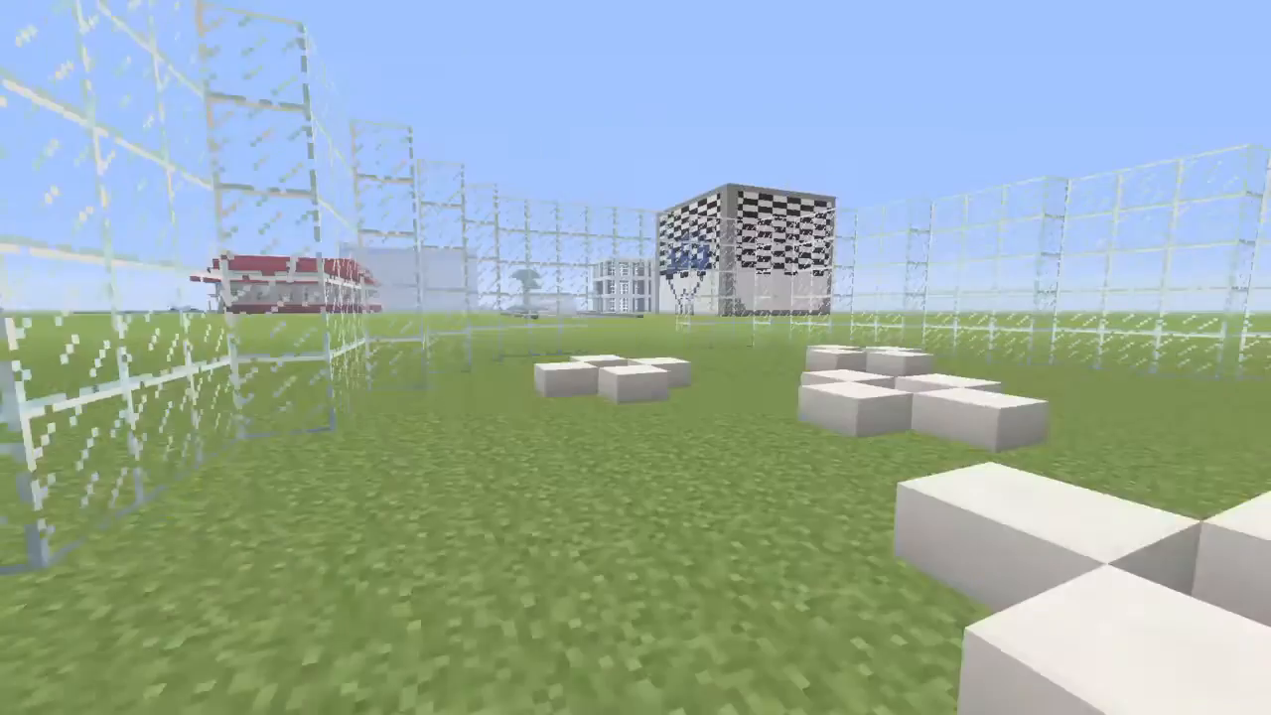
mouse_move(636, 358)
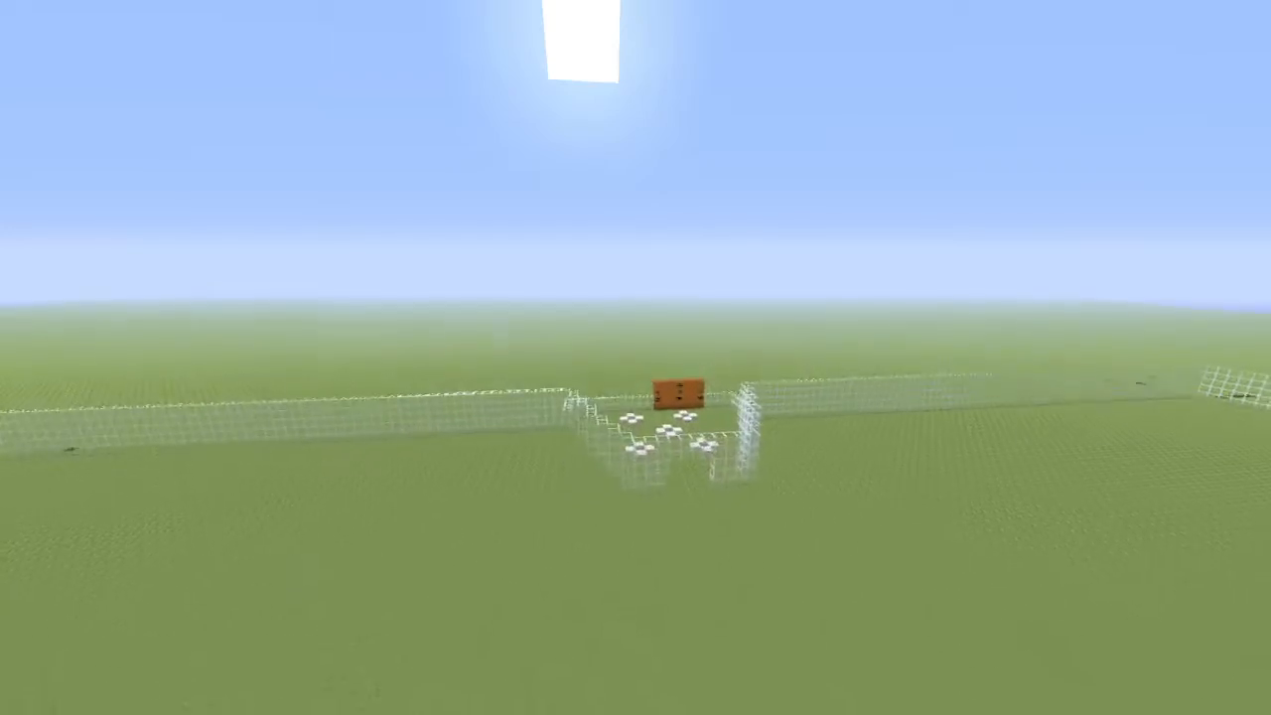
Check the creative inventory briefly, then close it beside the quartz pod with the orange centre
key(e)
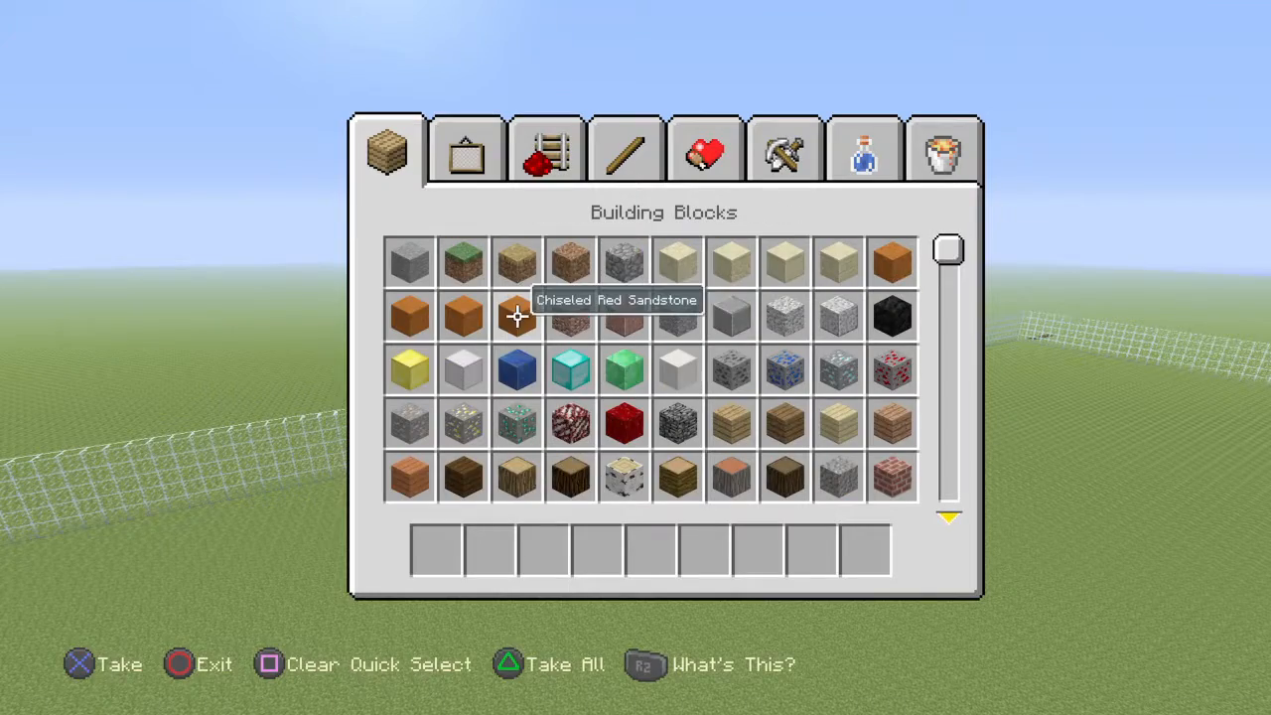
mouse_move(461, 315)
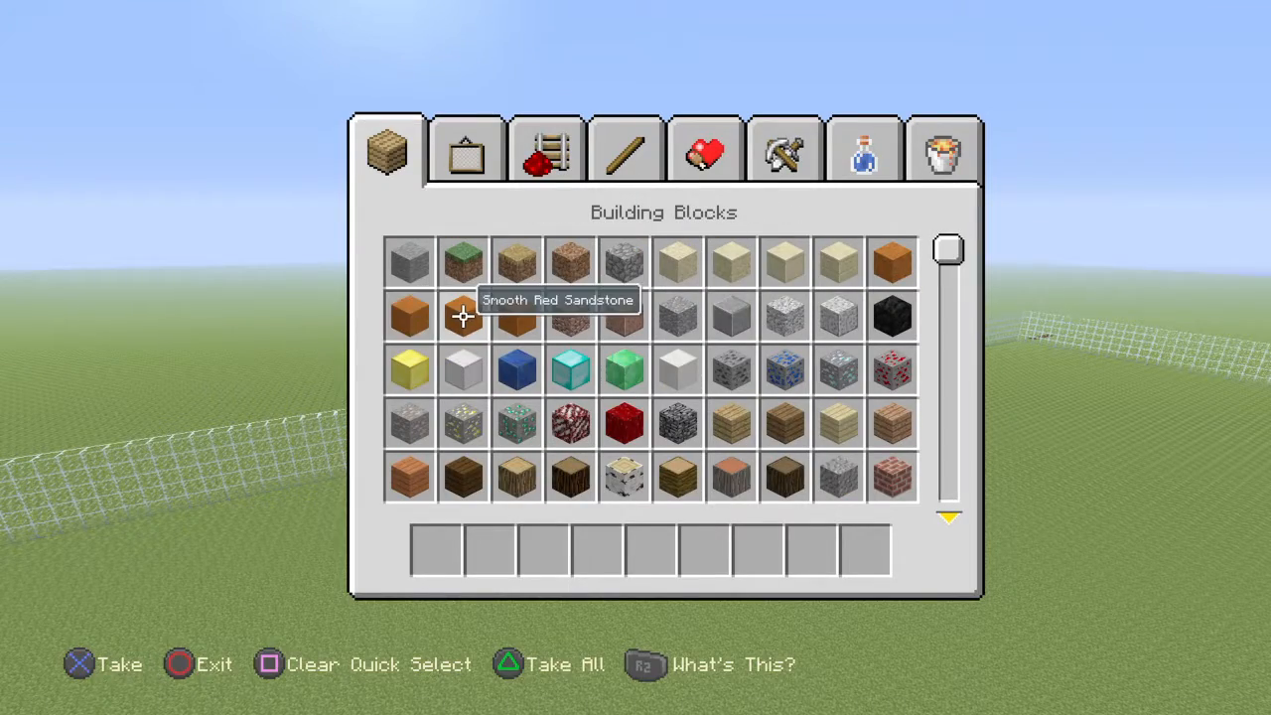
key(Escape)
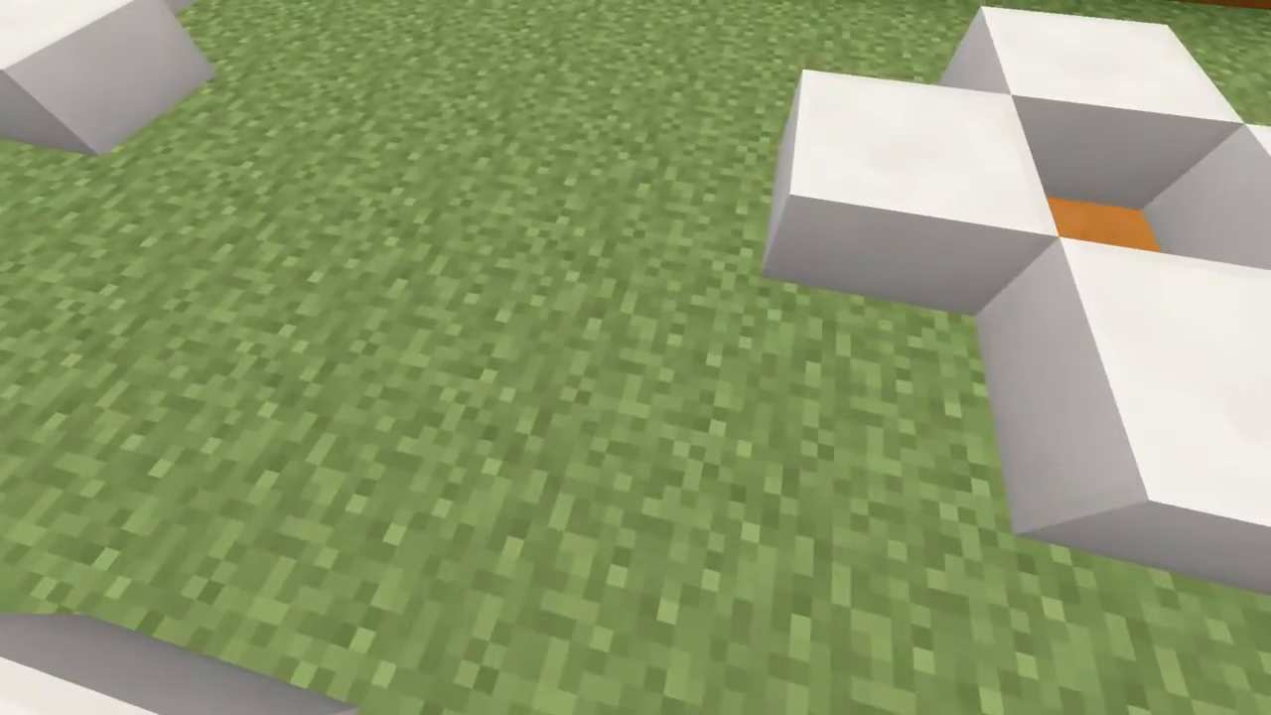
mouse_move(636, 357)
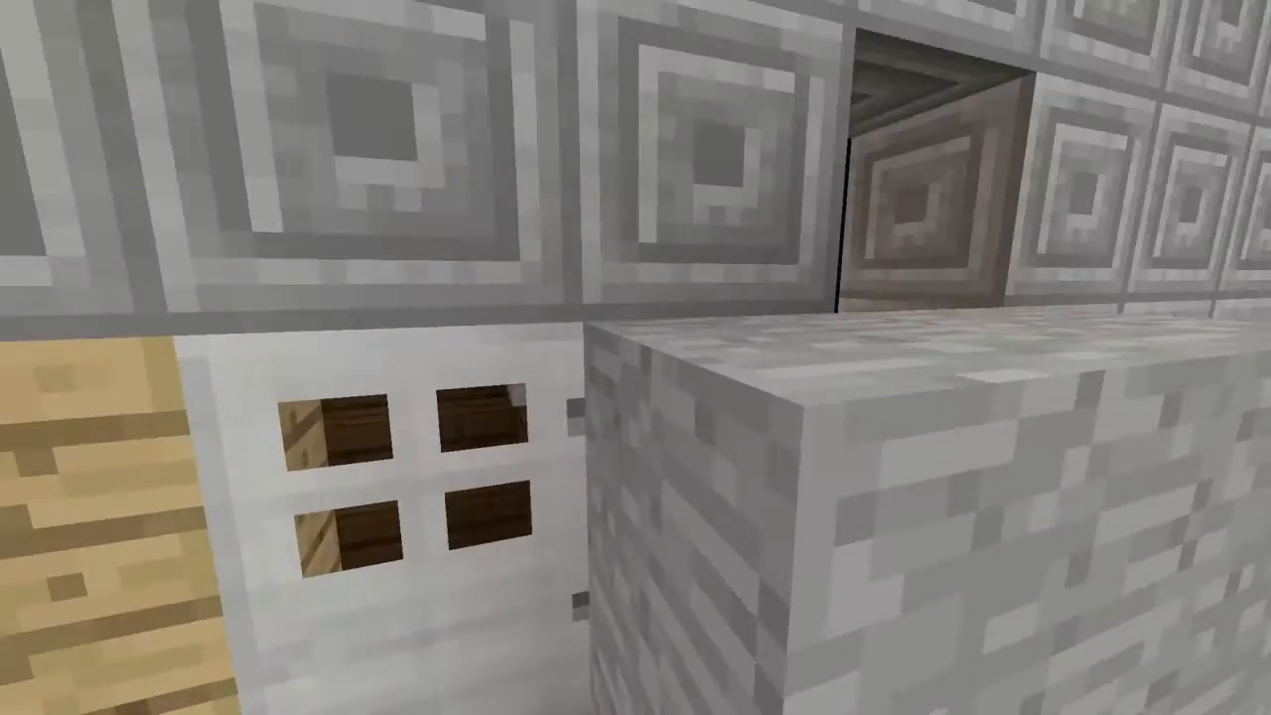
mouse_move(636, 358)
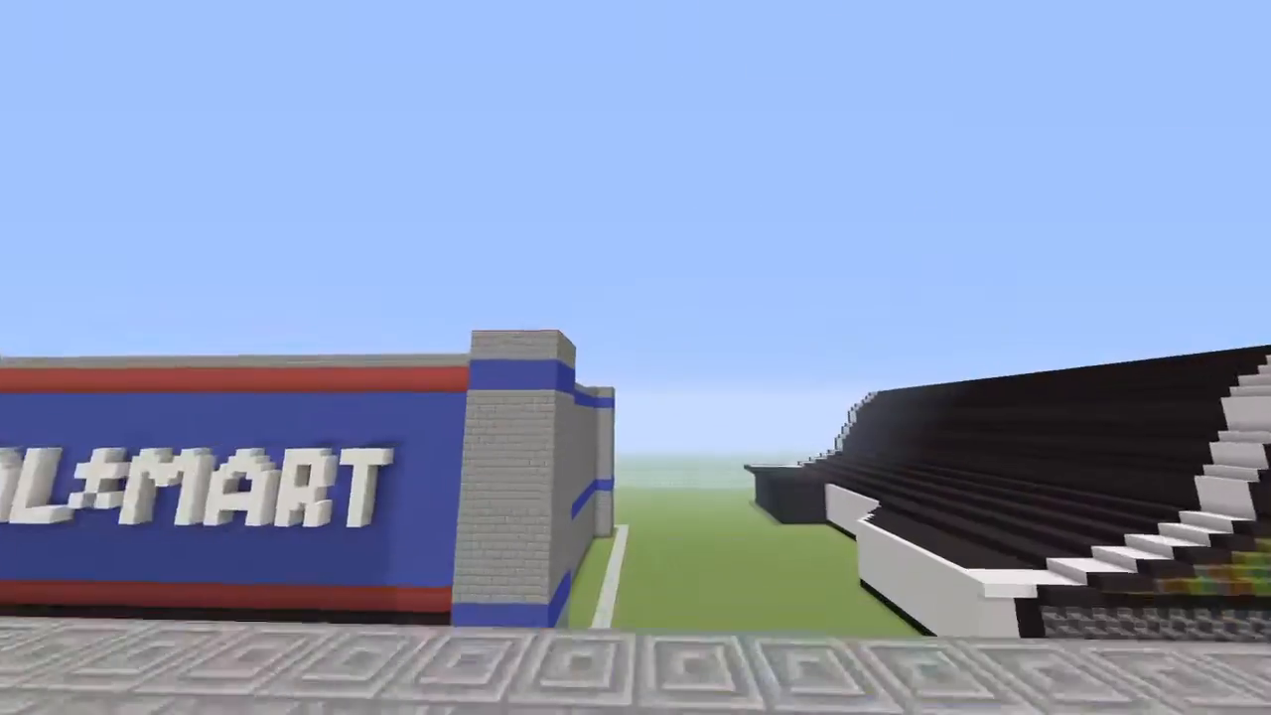
mouse_move(636, 357)
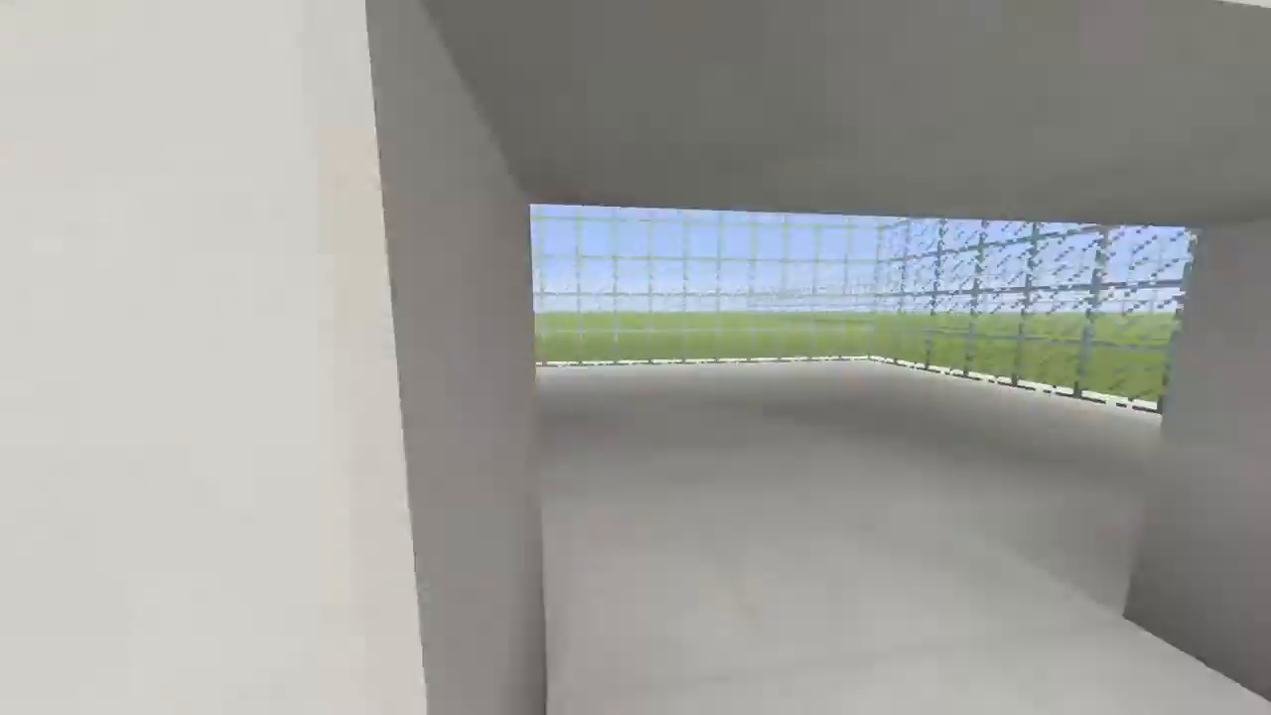
mouse_move(635, 358)
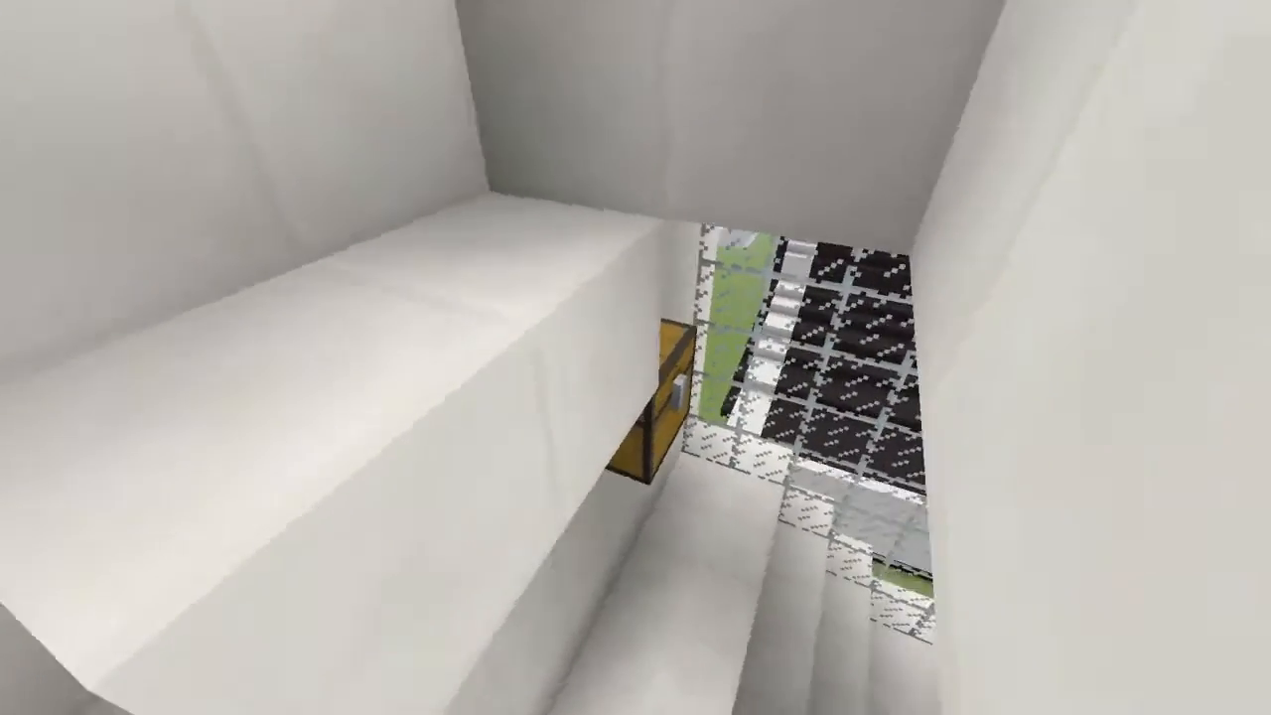
Open the chest at the top of the parkour to reveal the sword, snowballs, boots and food
click(666, 398)
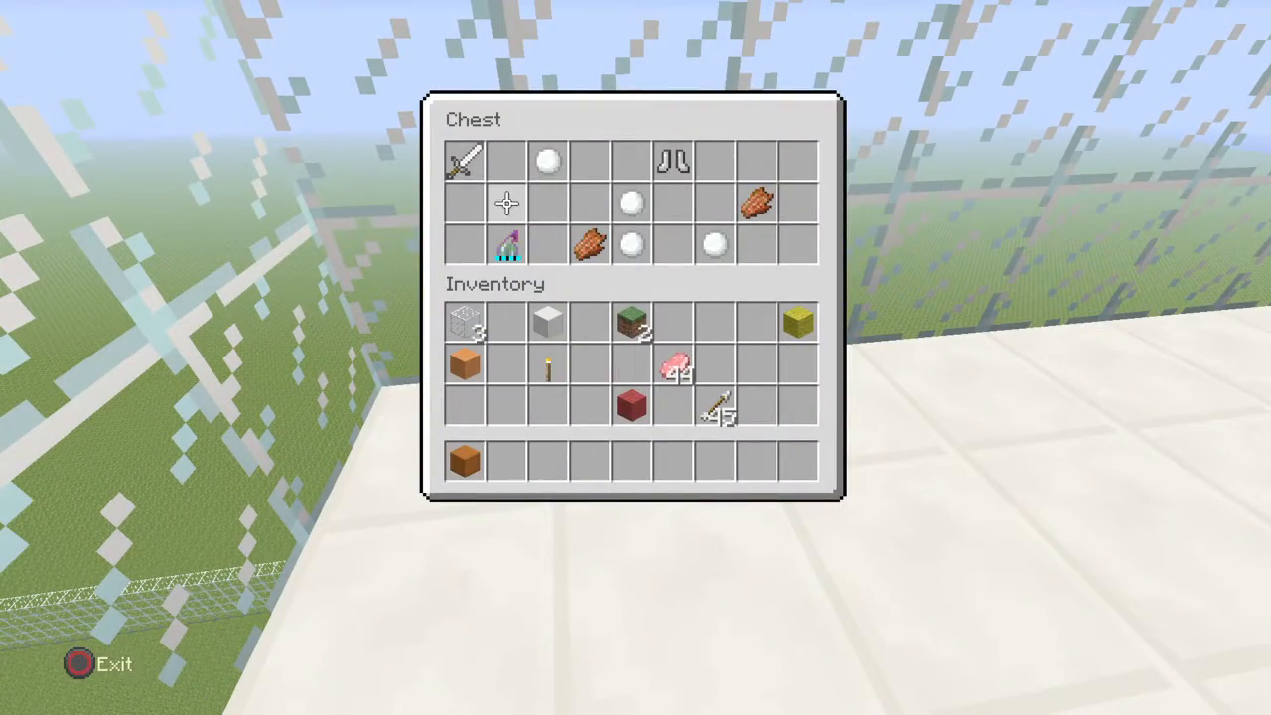
mouse_move(465, 161)
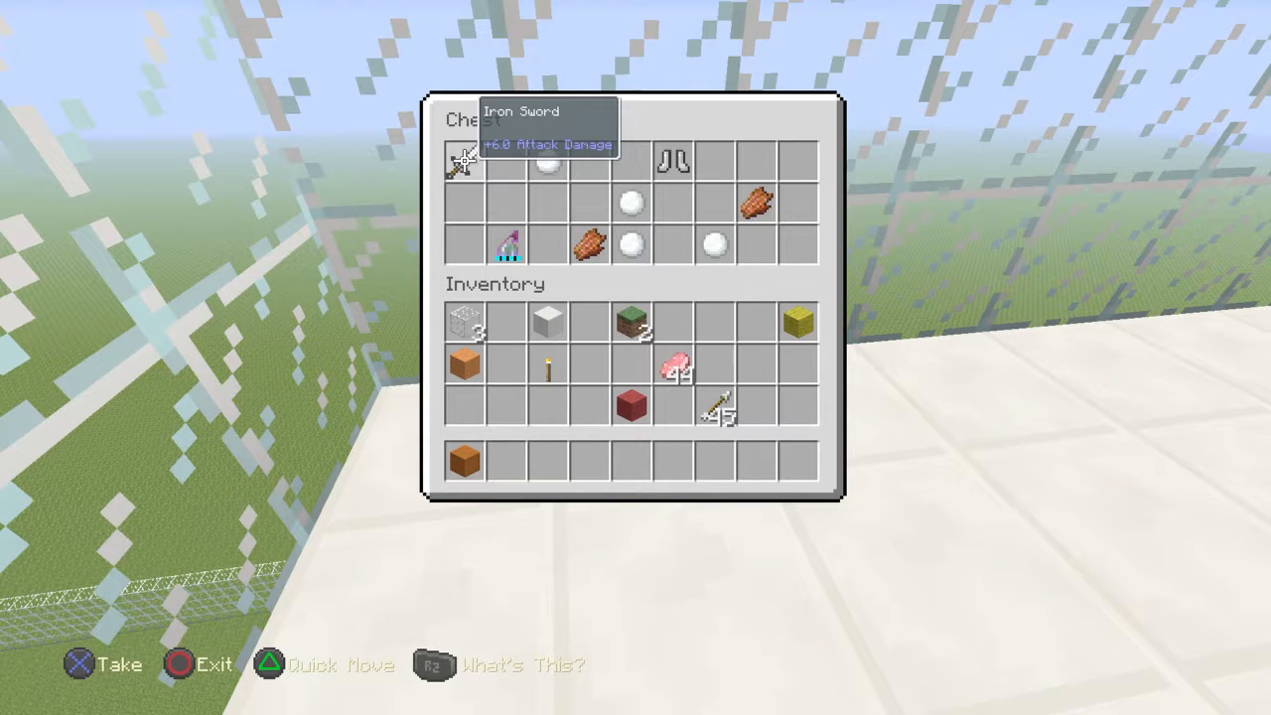
key(escape)
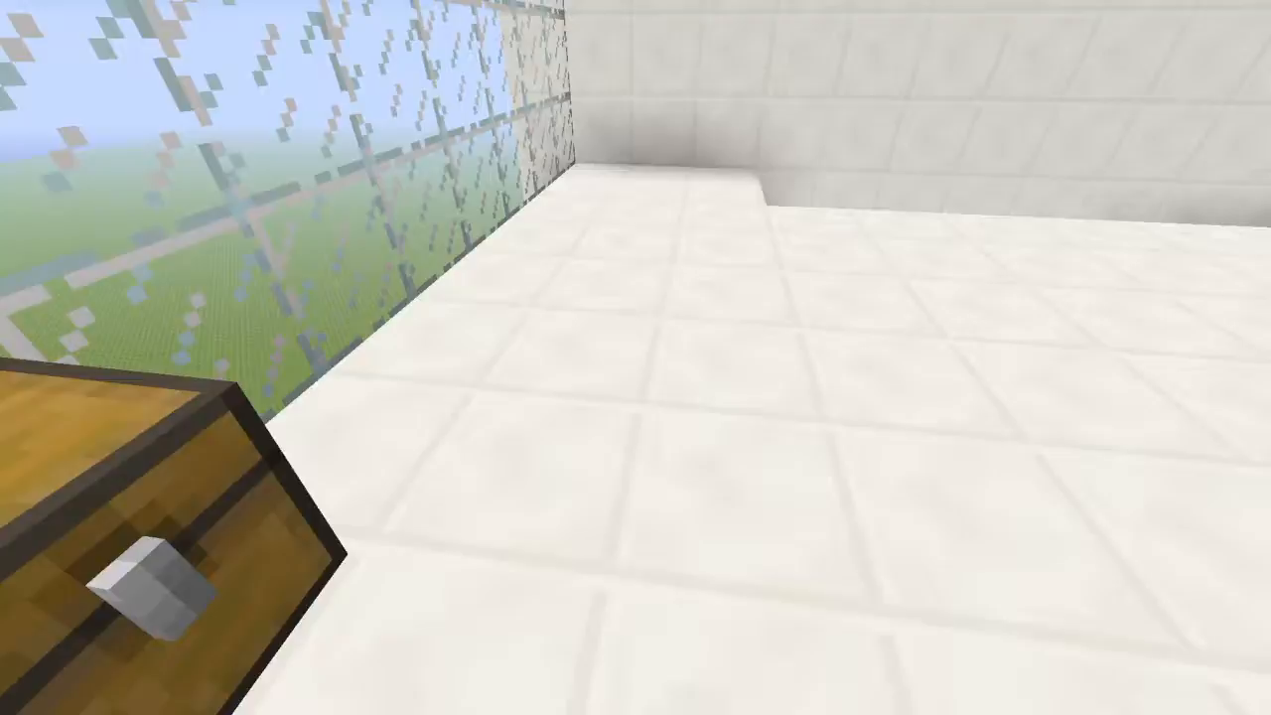